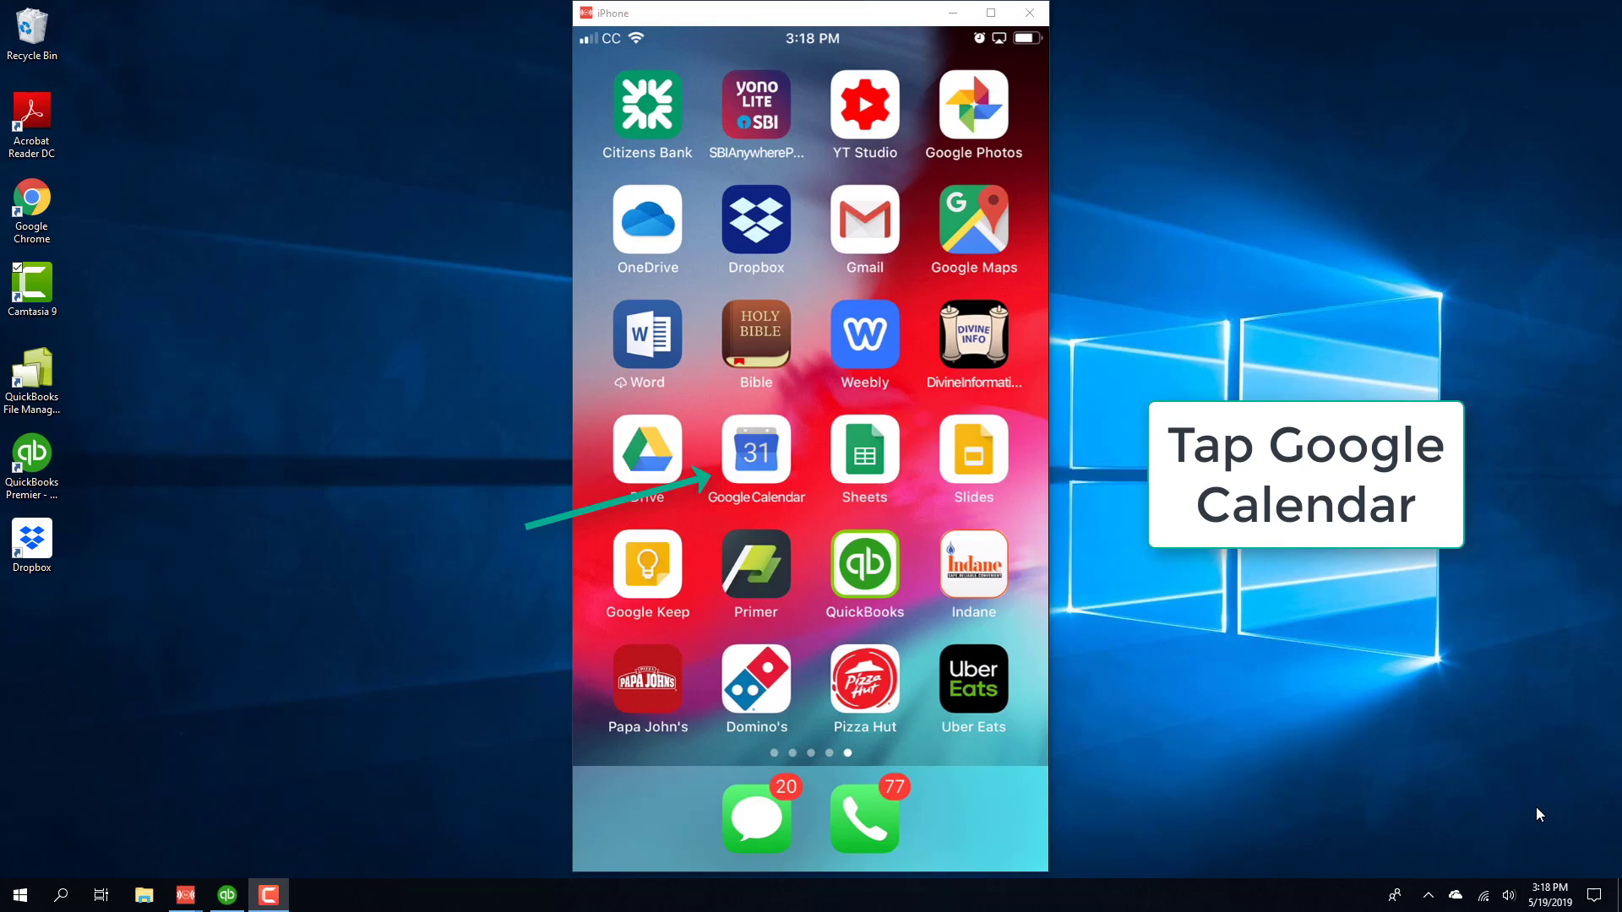
# Launch Google Calendar and show May 21 with the Team Meeting (10:30–11:30 AM).
pyautogui.click(757, 452)
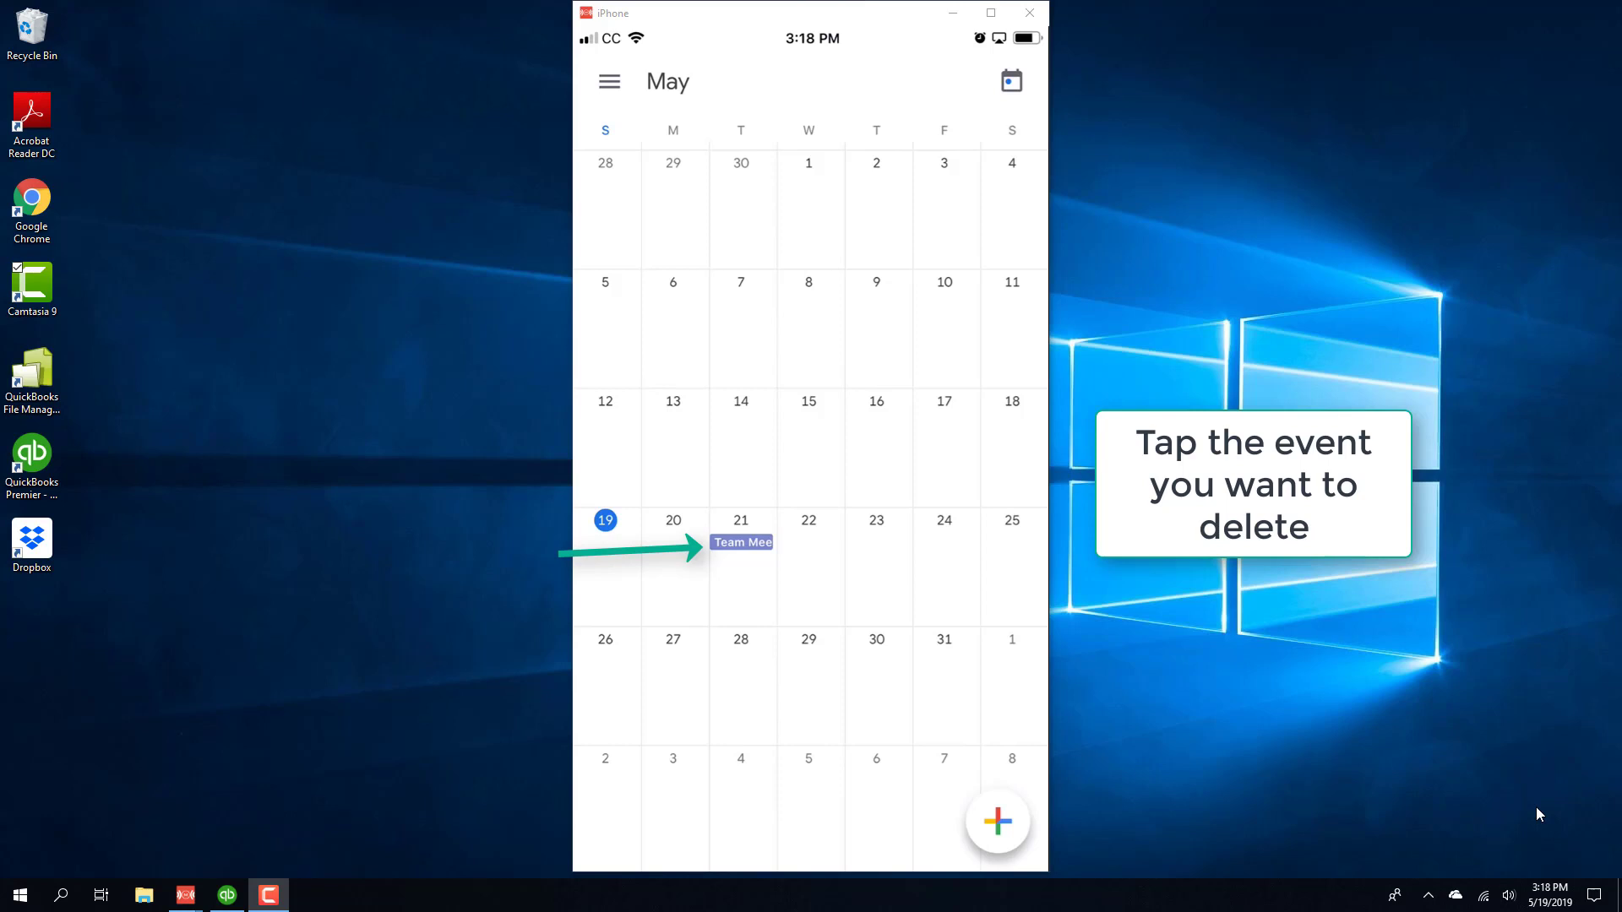
pyautogui.click(741, 542)
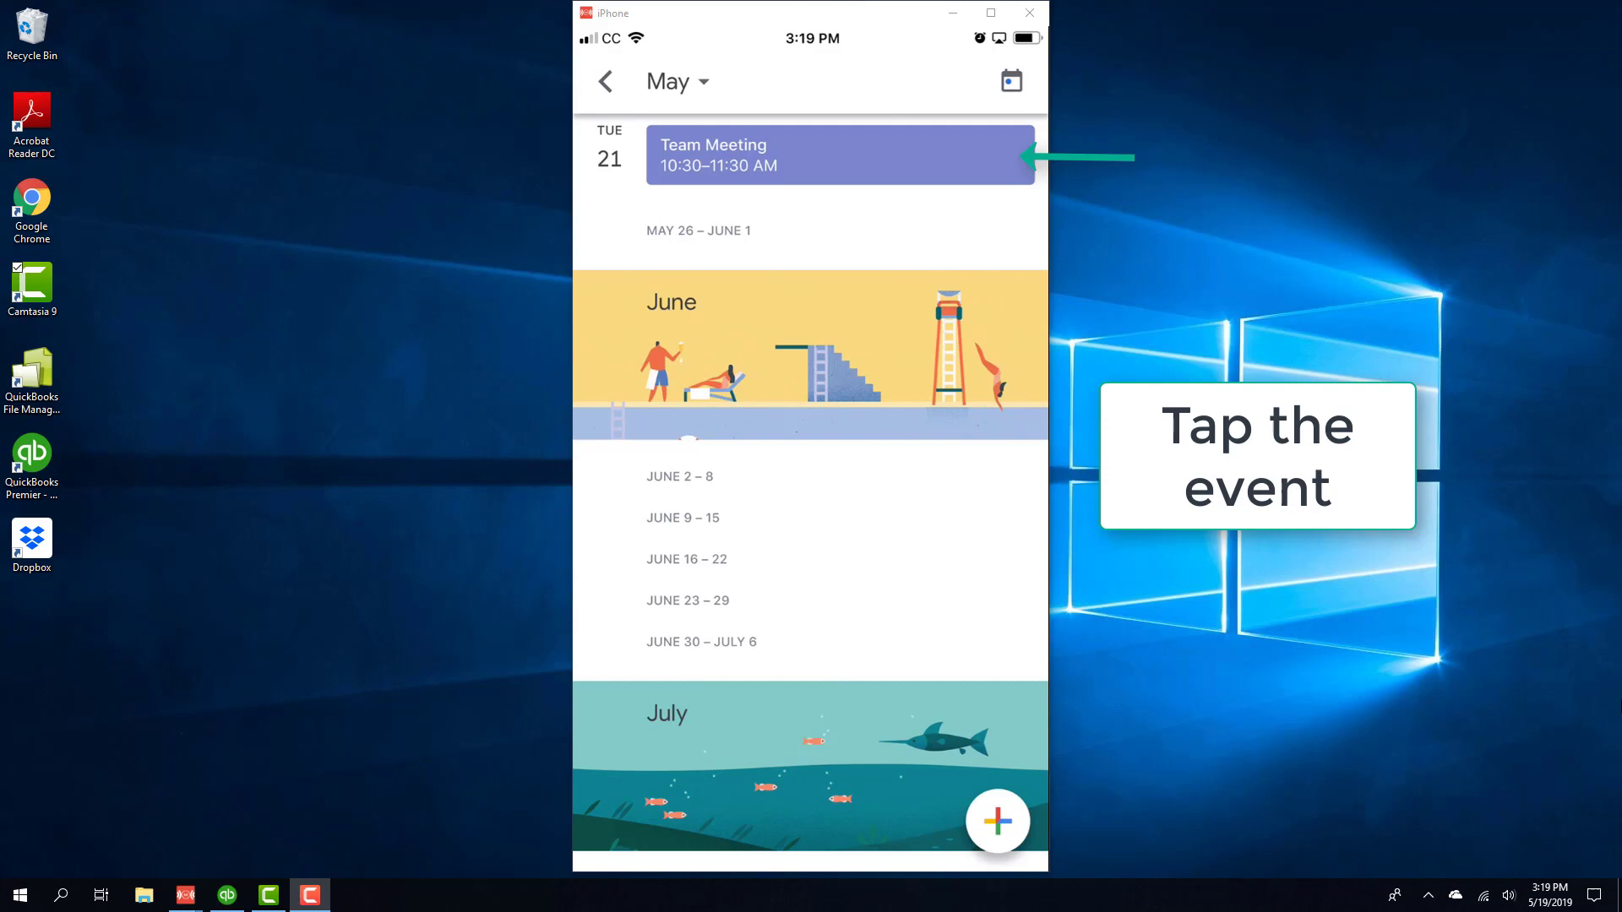
# View the Team Meeting details: Tuesday May 21, 10:30–11:30 AM, 30-minute reminder.
pyautogui.click(839, 155)
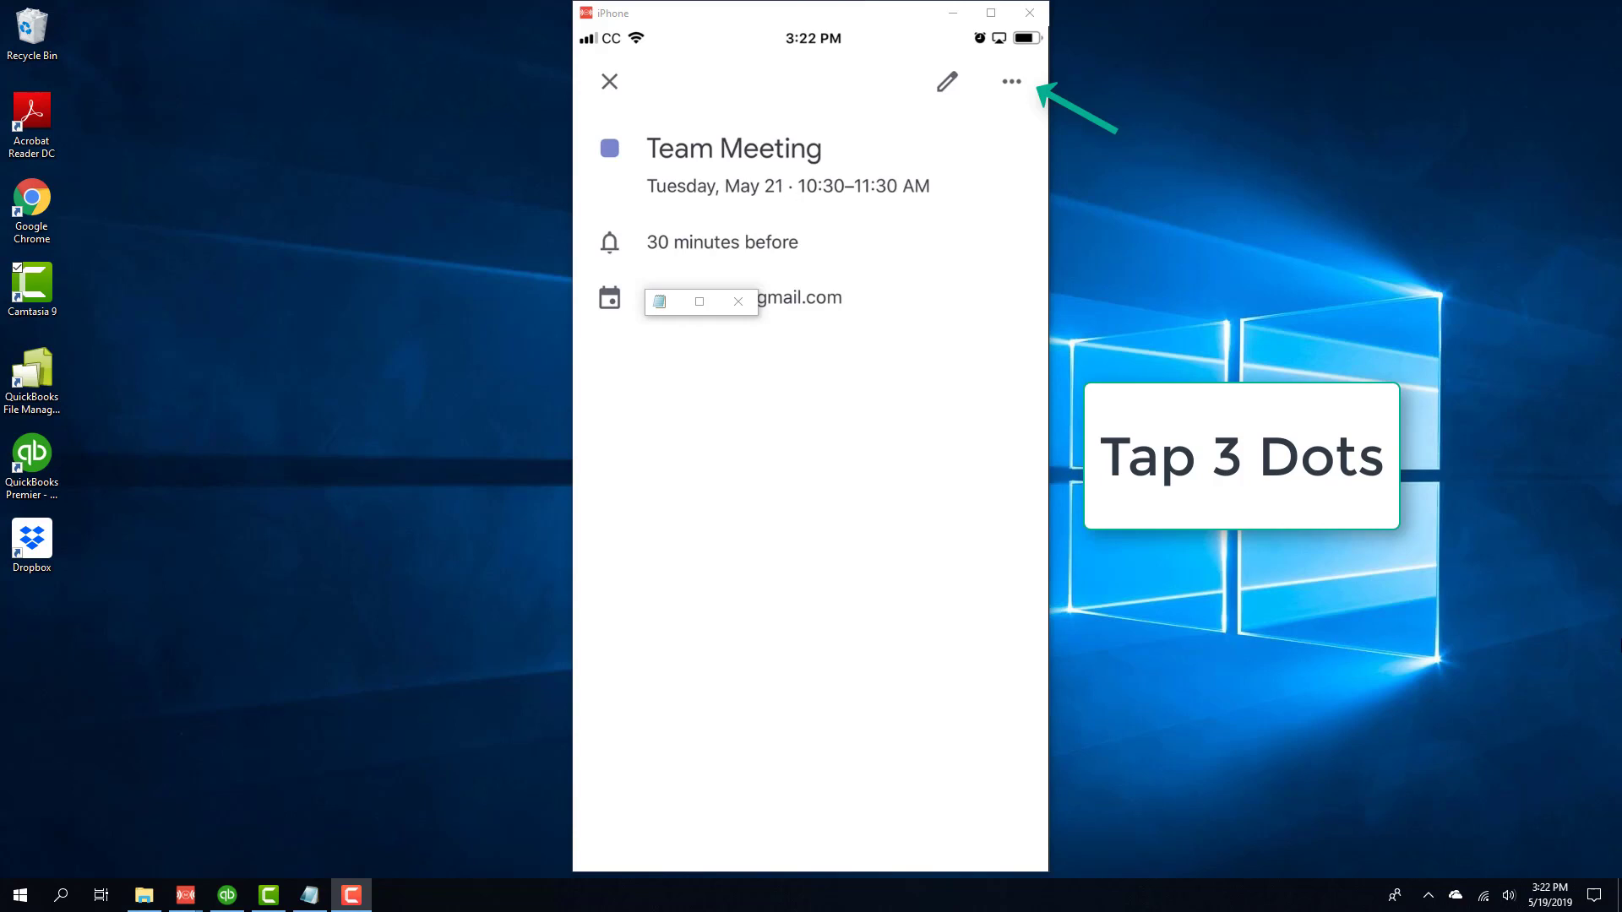
# Choose Delete from the event's more-actions menu to reach the delete confirmation.
pyautogui.click(1010, 81)
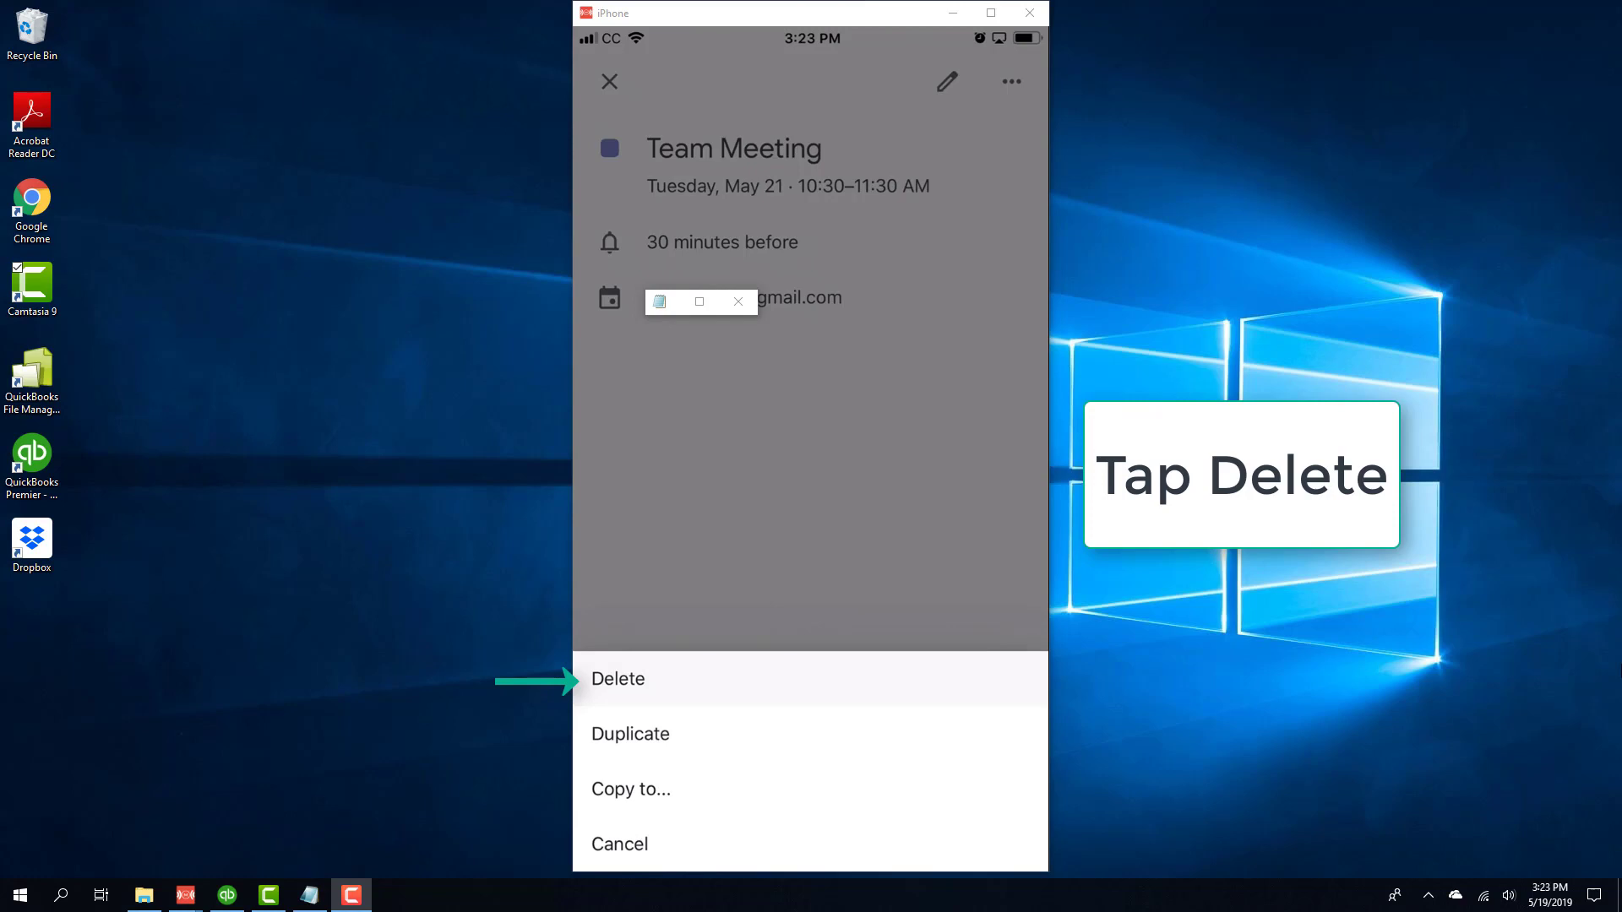
pyautogui.click(619, 680)
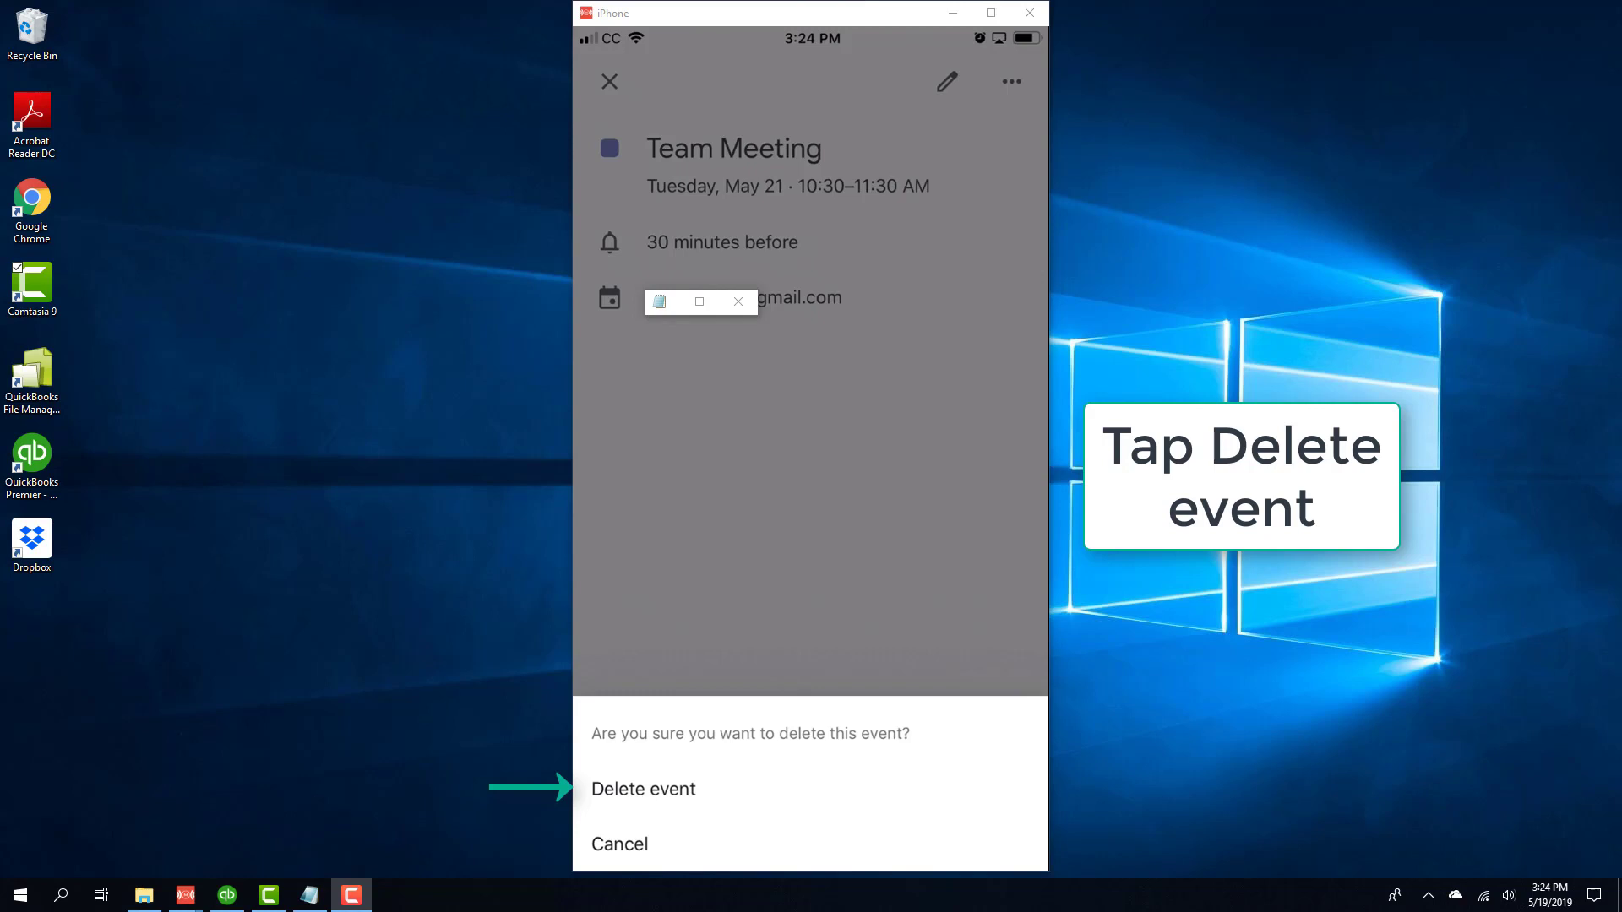
# Confirm the deletion so Team Meeting no longer appears on May 21.
pyautogui.click(642, 789)
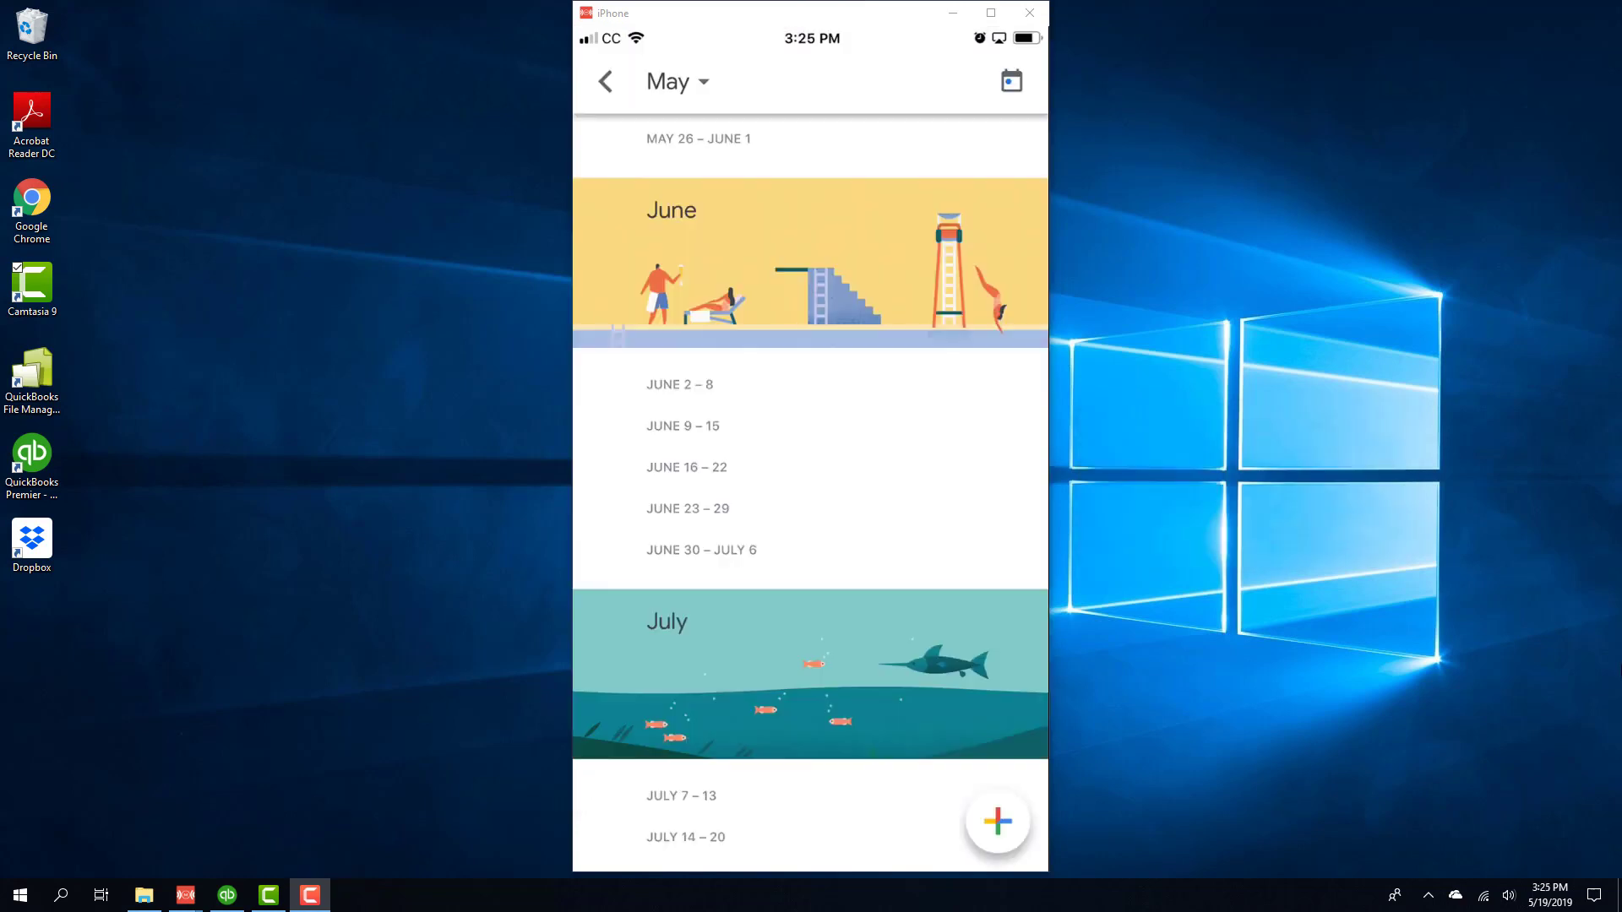